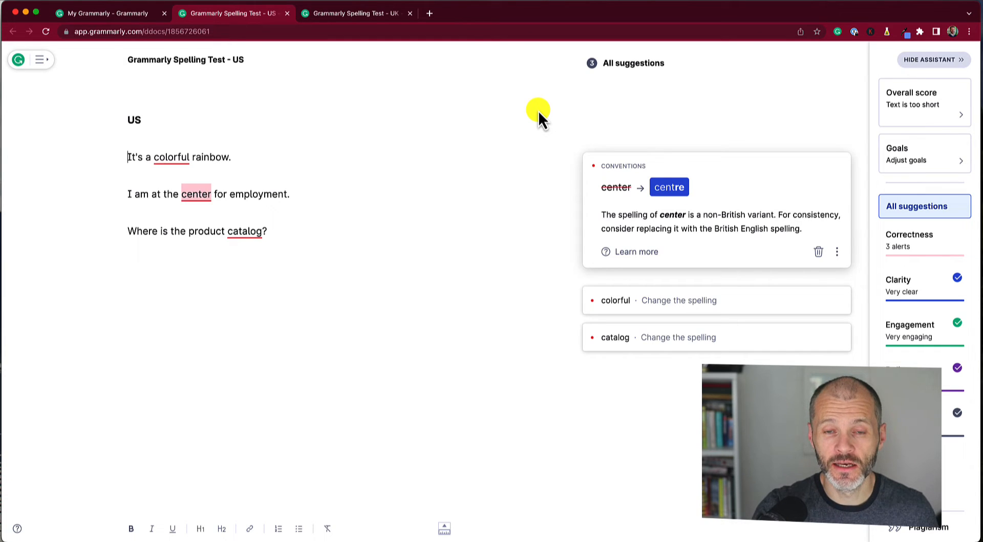
{"action": "mouse_move", "coordinate": [524, 123]}
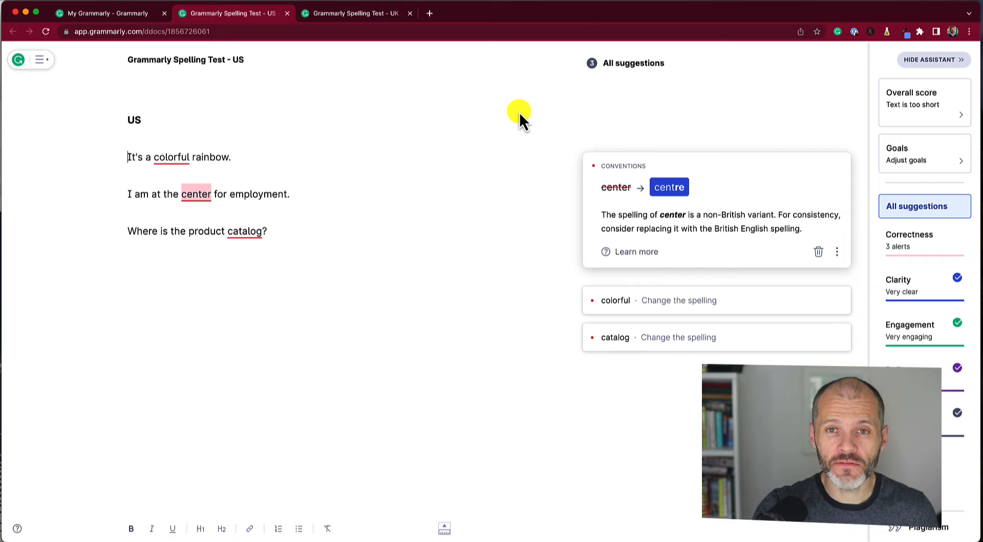
{"action": "mouse_move", "coordinate": [378, 115]}
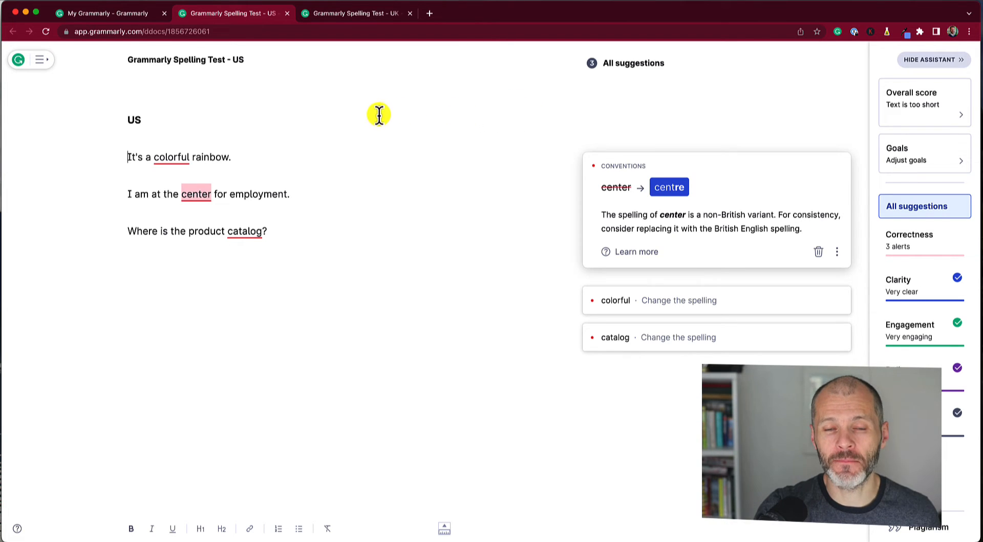
{"action": "mouse_move", "coordinate": [314, 124]}
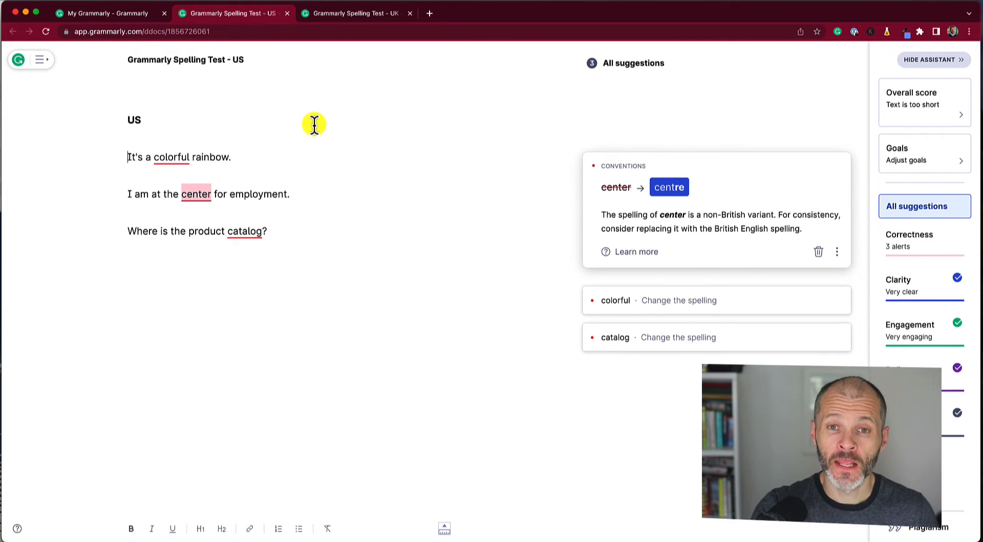
{"action": "mouse_move", "coordinate": [314, 144]}
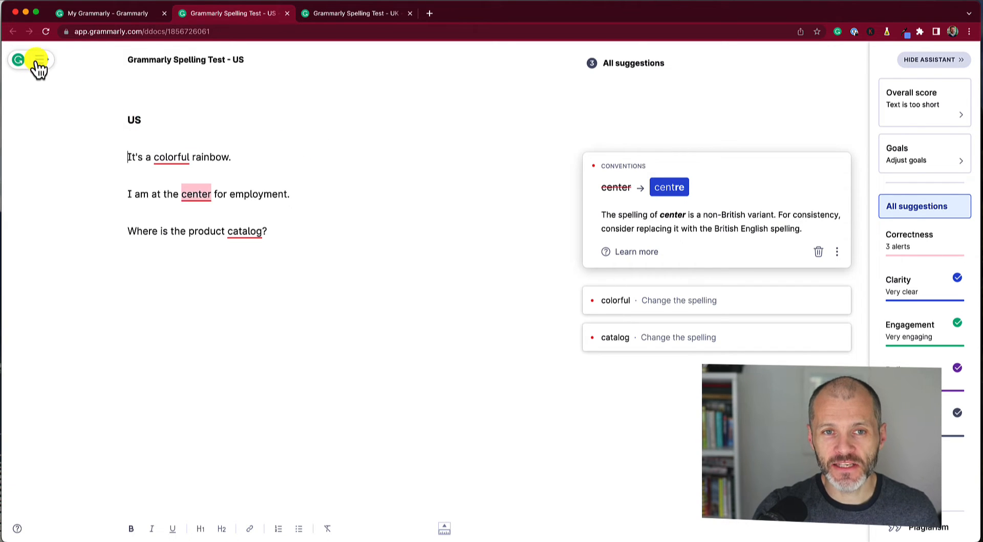
Review the language preference options in the document menu, keeping British English.
{"action": "left_click", "coordinate": [20, 58]}
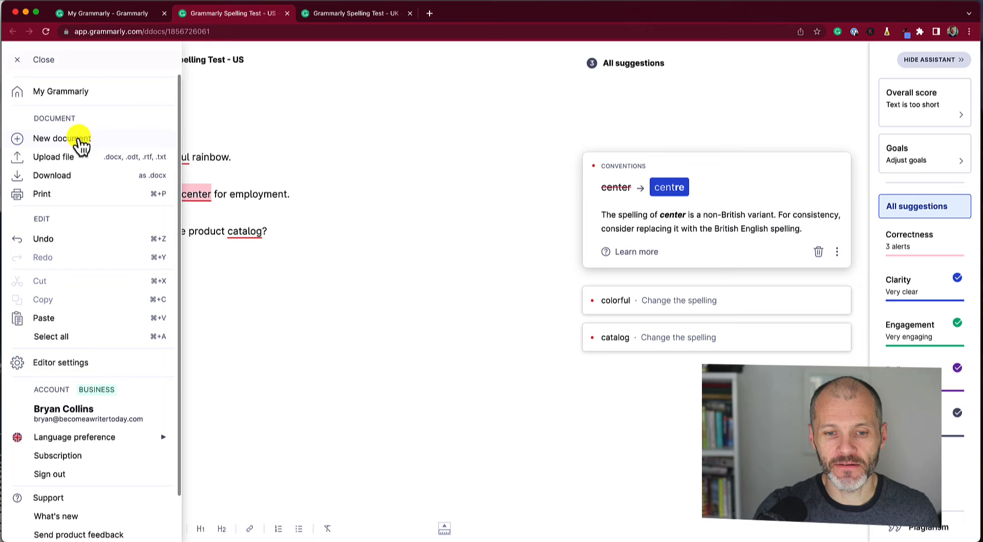
{"action": "left_click", "coordinate": [75, 436]}
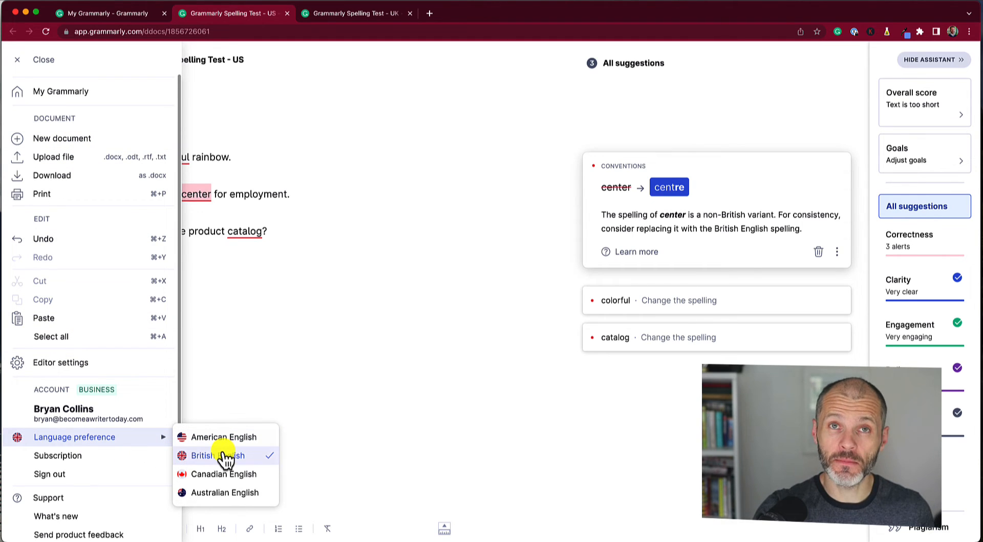
{"action": "mouse_move", "coordinate": [228, 492]}
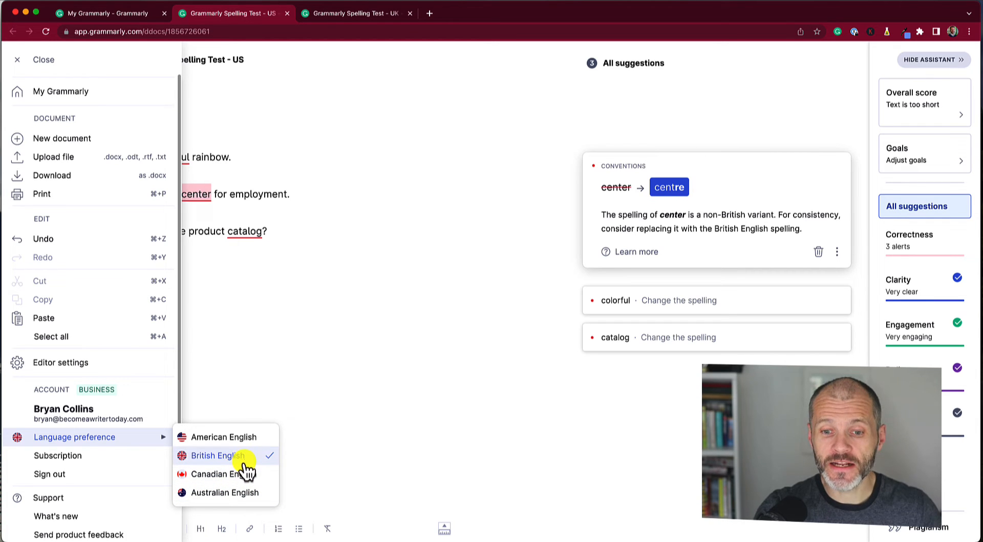
{"action": "left_click", "coordinate": [17, 59]}
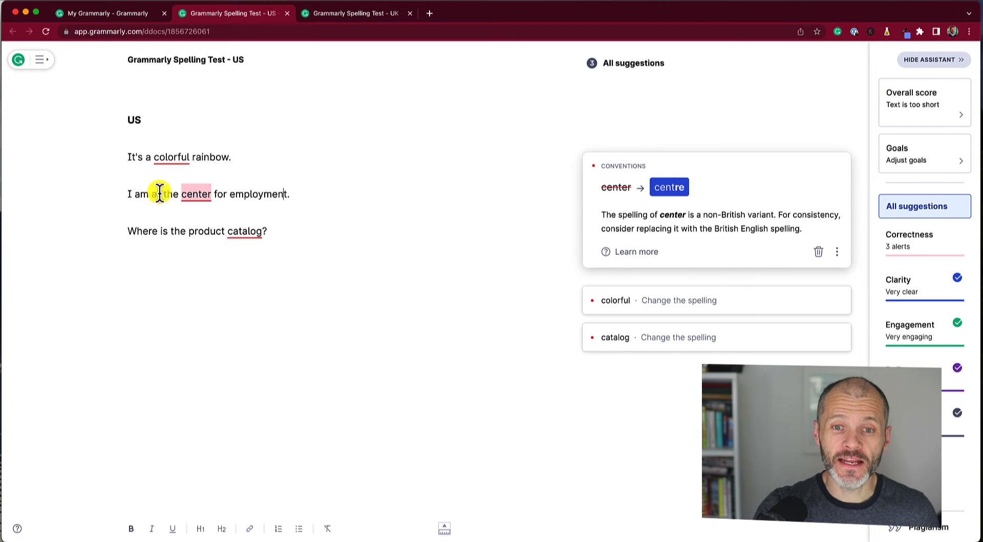
{"action": "mouse_move", "coordinate": [208, 201]}
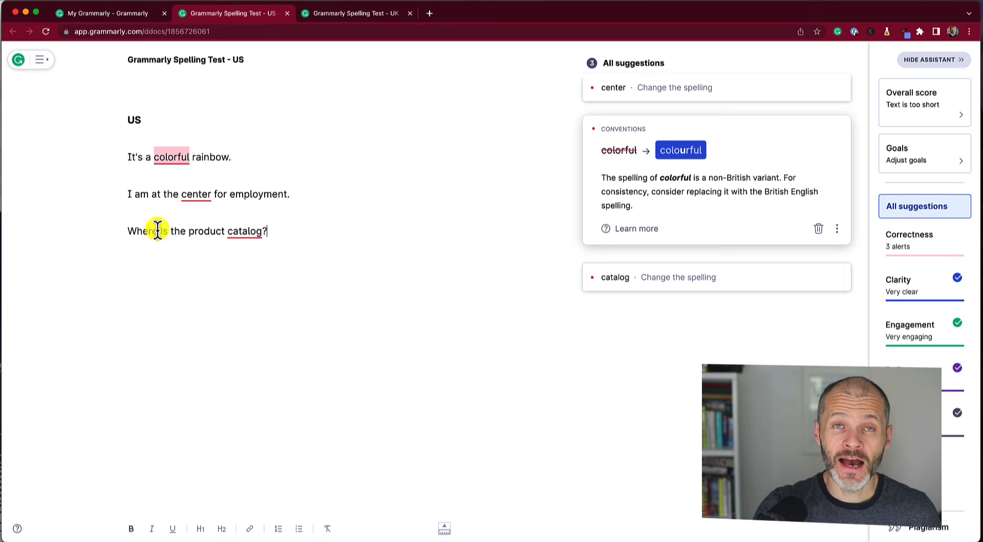
Check the spelling suggestion for 'catalog', then bring up the 'Grammarly Spelling Test - UK' document.
{"action": "left_click_drag", "start_coordinate": [169, 231], "coordinate": [266, 231]}
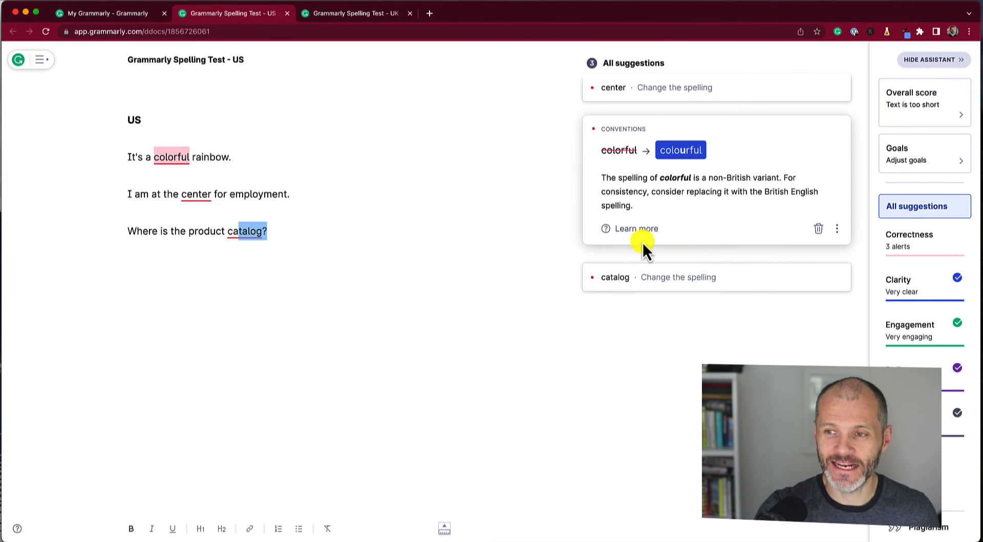
{"action": "left_click", "coordinate": [615, 277]}
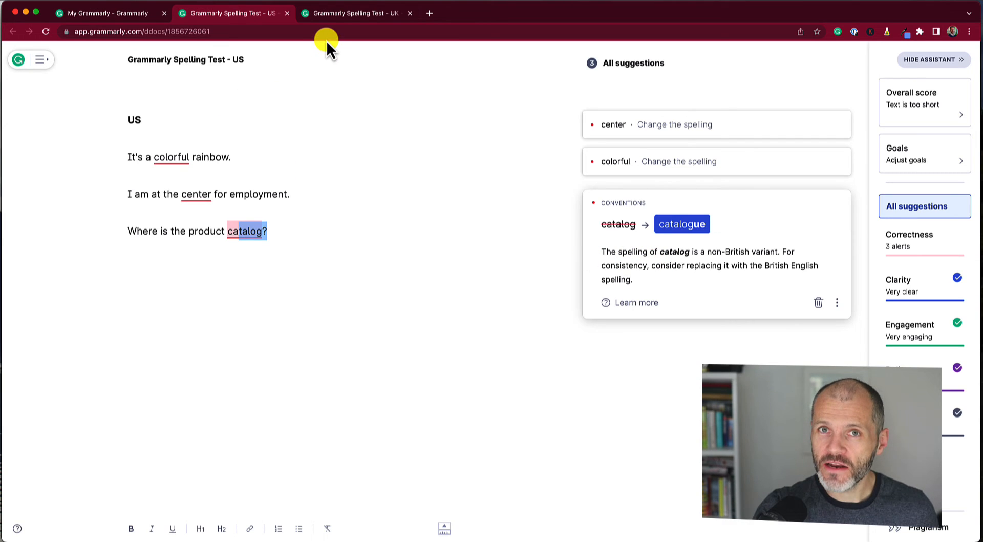
{"action": "left_click", "coordinate": [353, 14]}
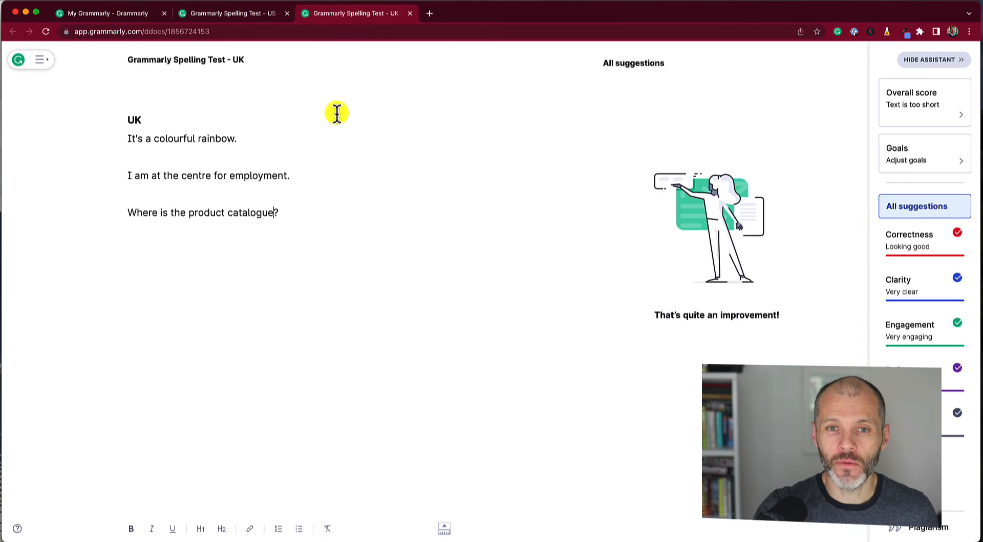
{"action": "mouse_move", "coordinate": [335, 175]}
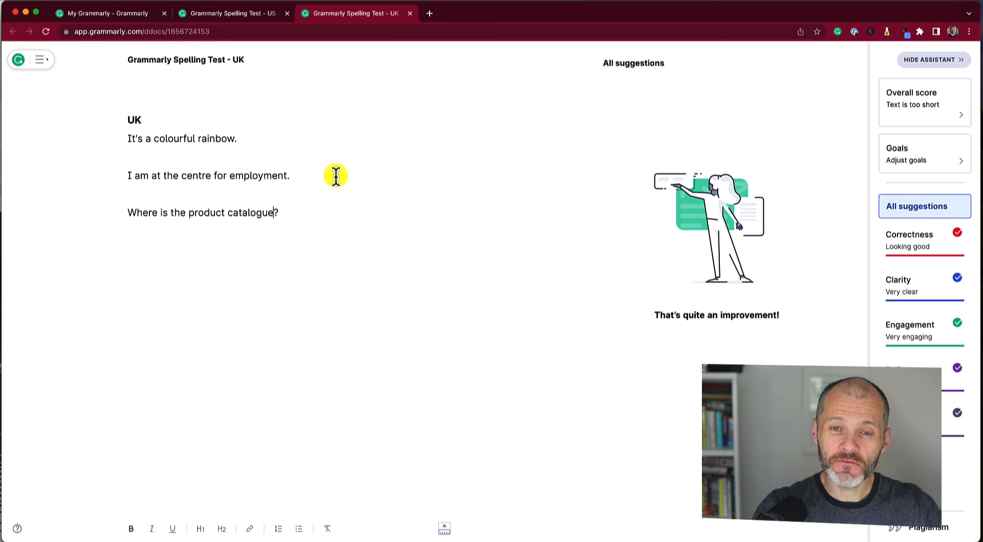
{"action": "mouse_move", "coordinate": [309, 210]}
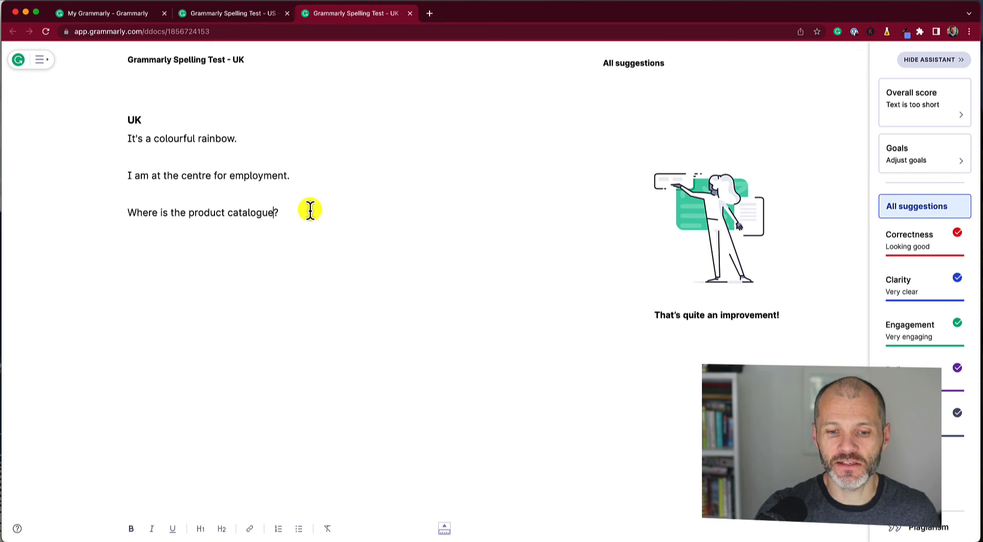
Change Grammarly's language preference from British to American English.
{"action": "left_click", "coordinate": [40, 60]}
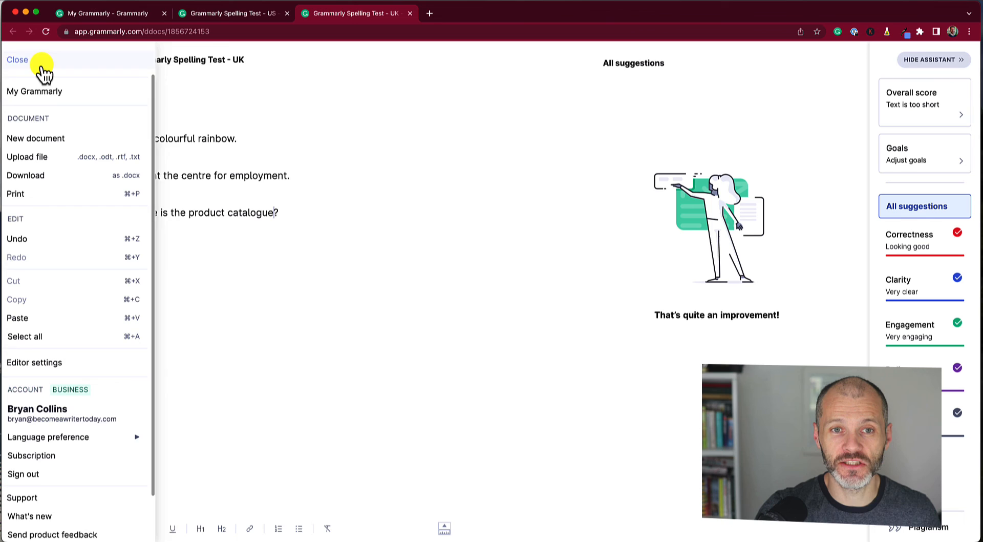
{"action": "left_click", "coordinate": [74, 437]}
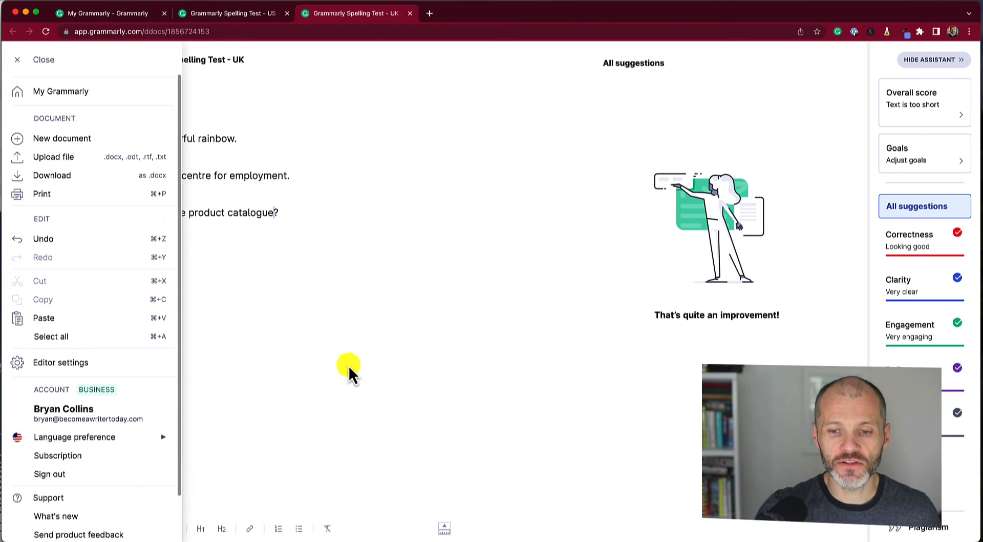
{"action": "left_click", "coordinate": [19, 60]}
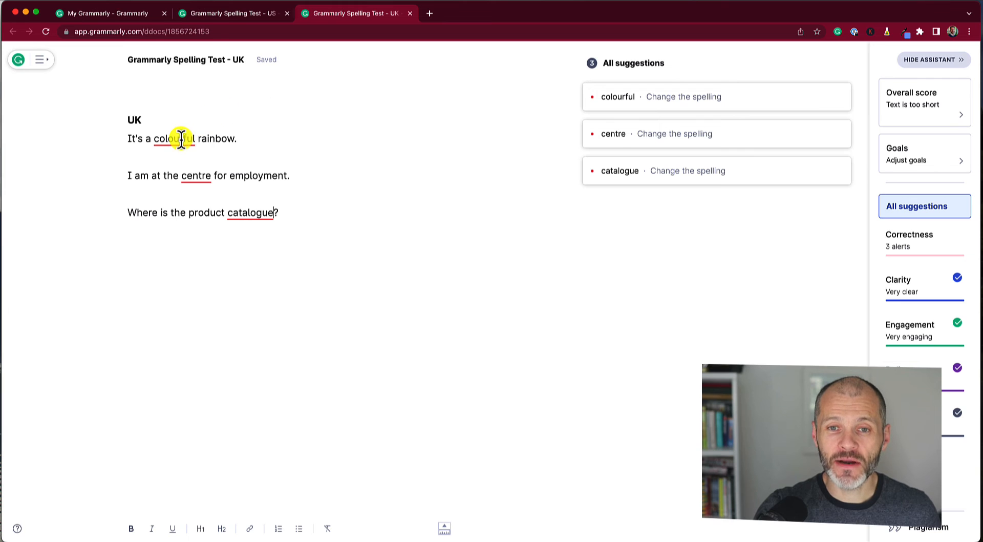
Expand the 'catalogue' suggestion card recommending the American spelling 'catalog'.
{"action": "left_click", "coordinate": [247, 212]}
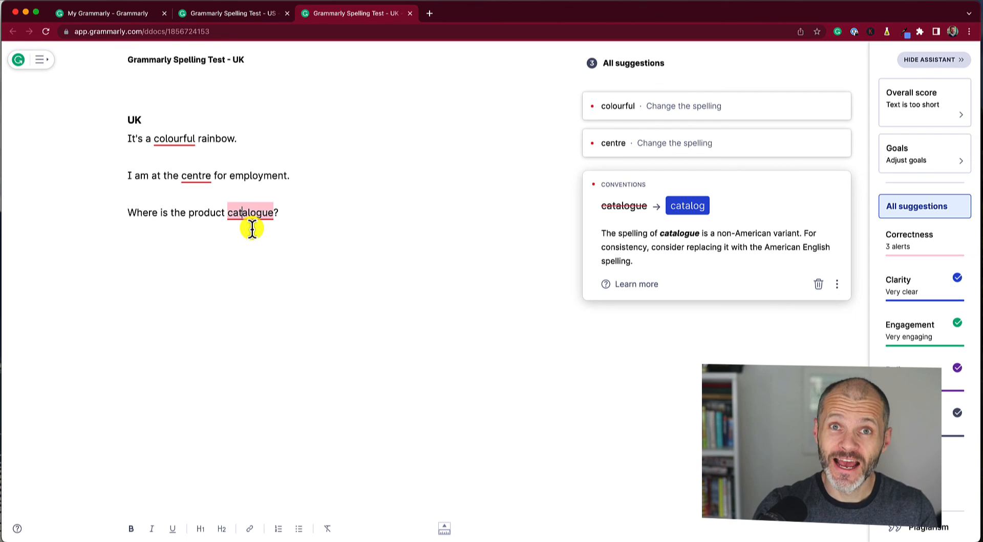
{"action": "mouse_move", "coordinate": [218, 225]}
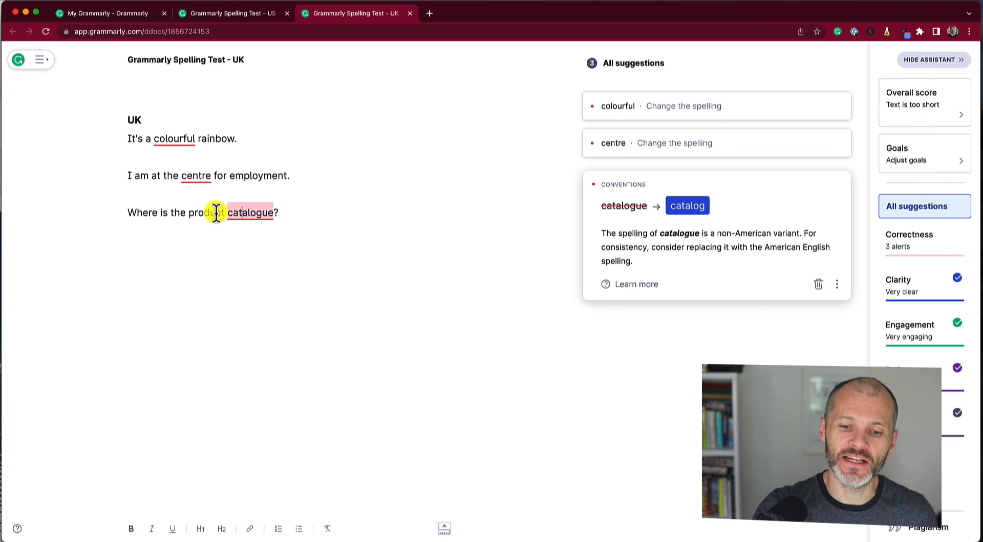
{"action": "mouse_move", "coordinate": [212, 223]}
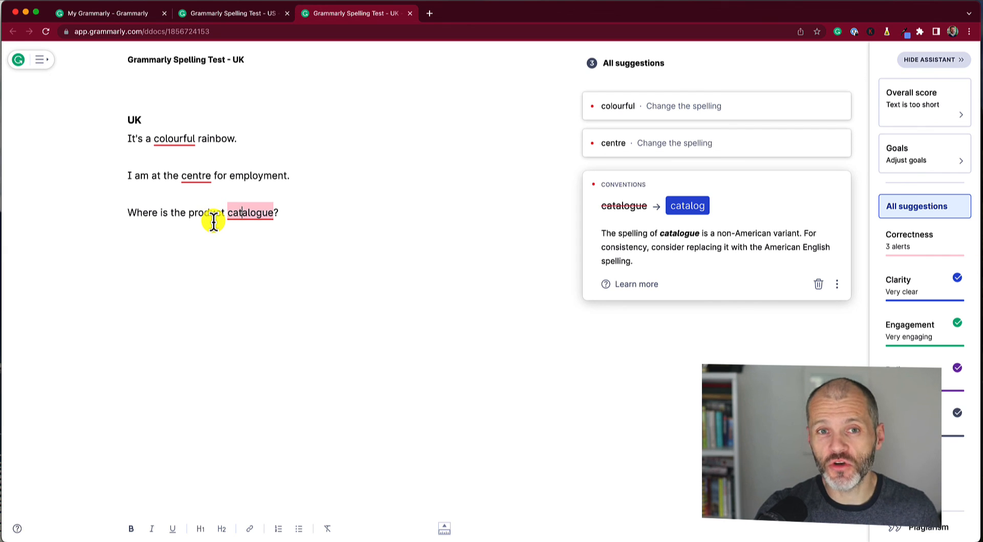